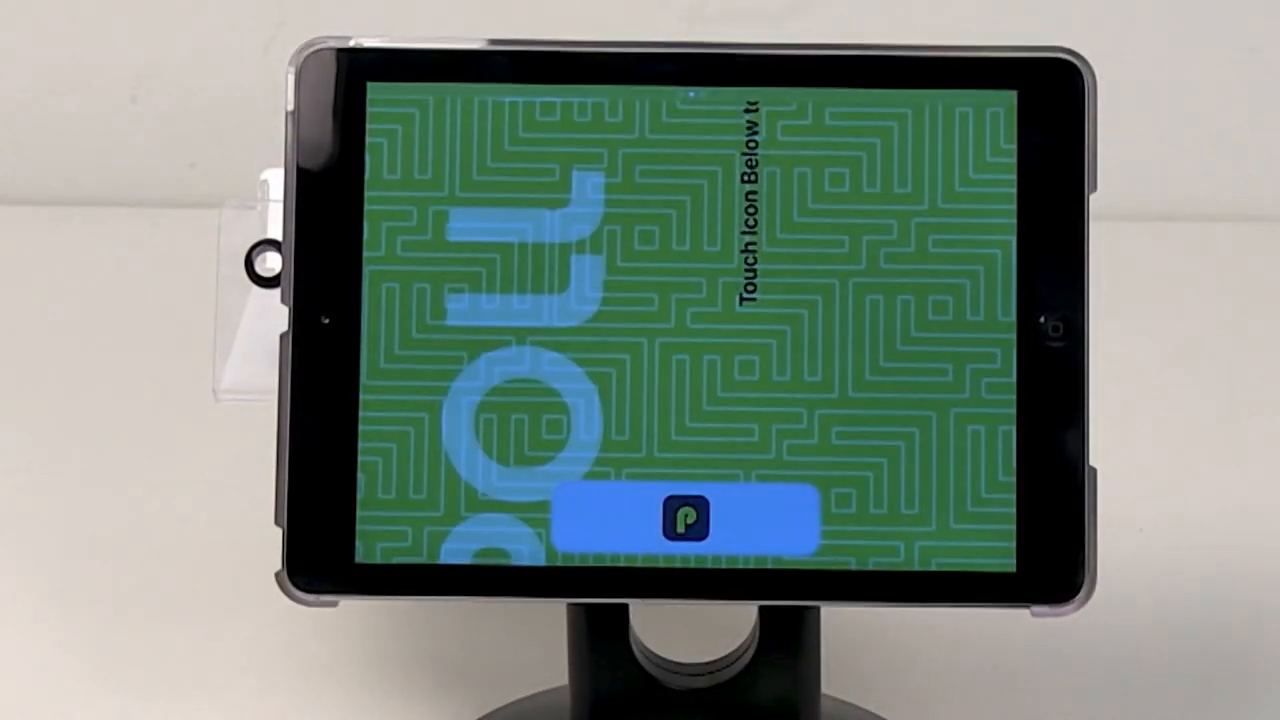
- Launch Poll Pad from the welcome screen to reach the county home screen
click(687, 528)
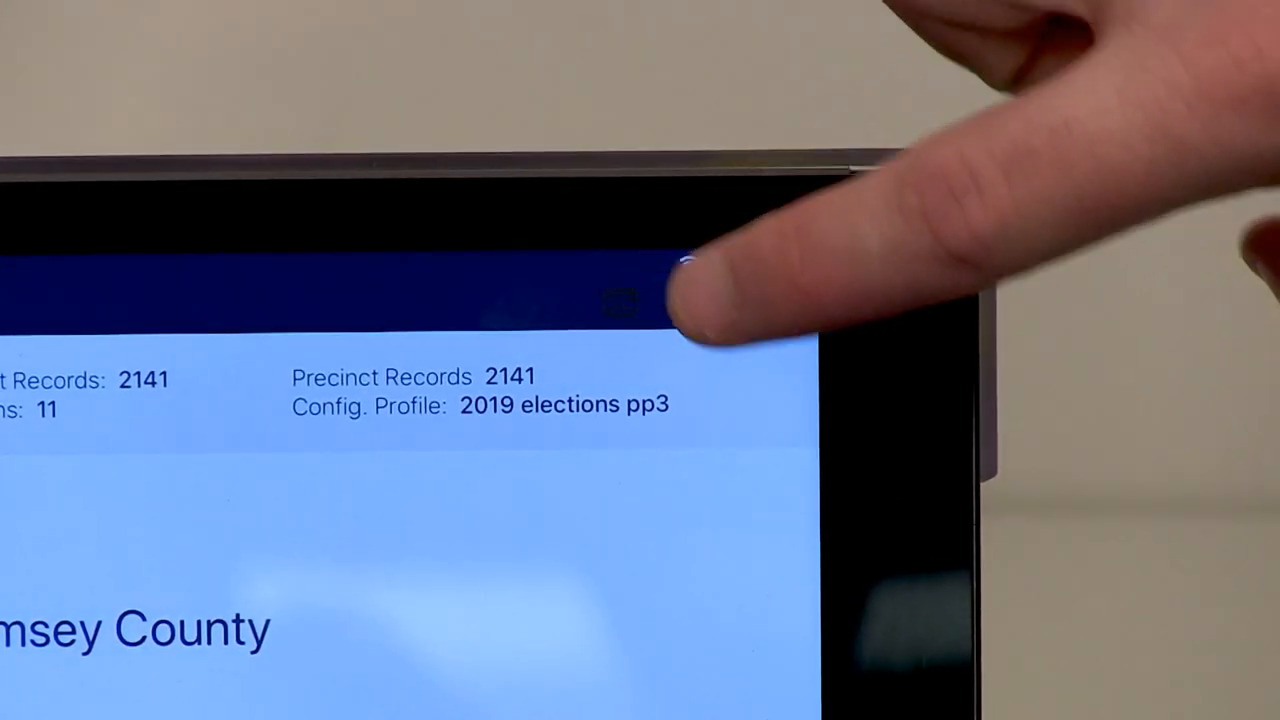
- Start a voter lookup and focus the Last Name field to bring up the keyboard
click(619, 305)
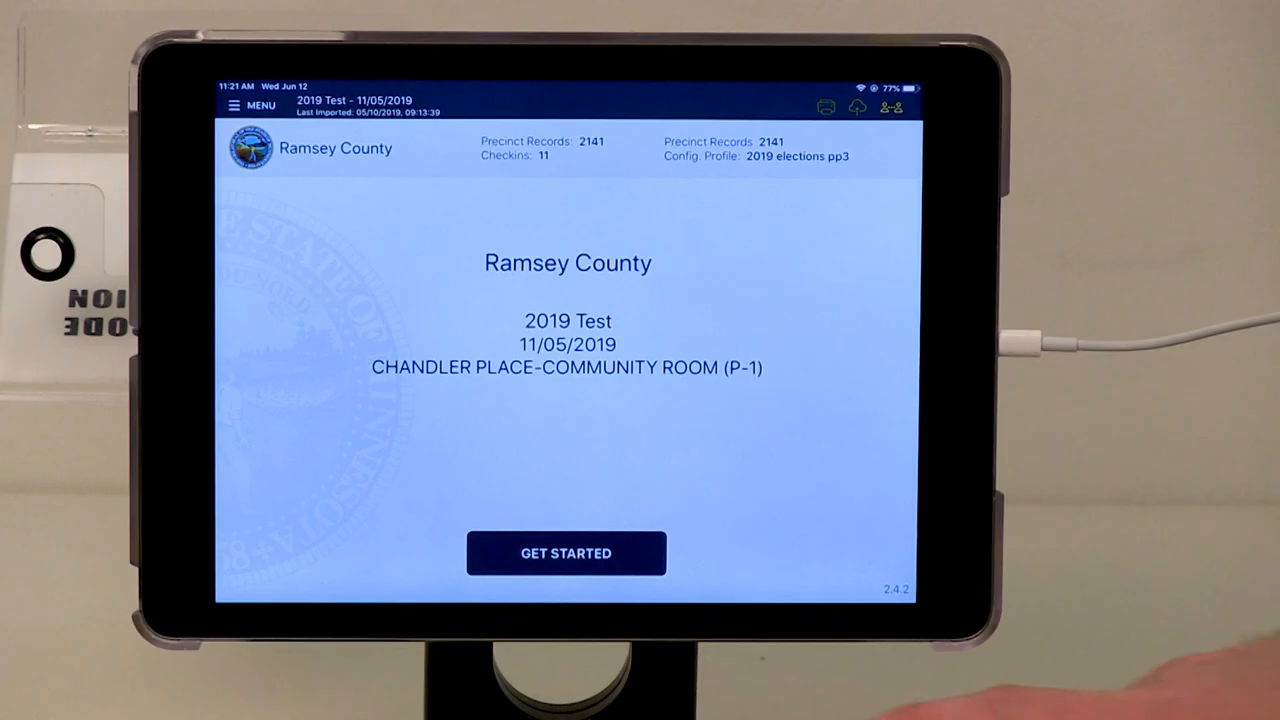
click(565, 553)
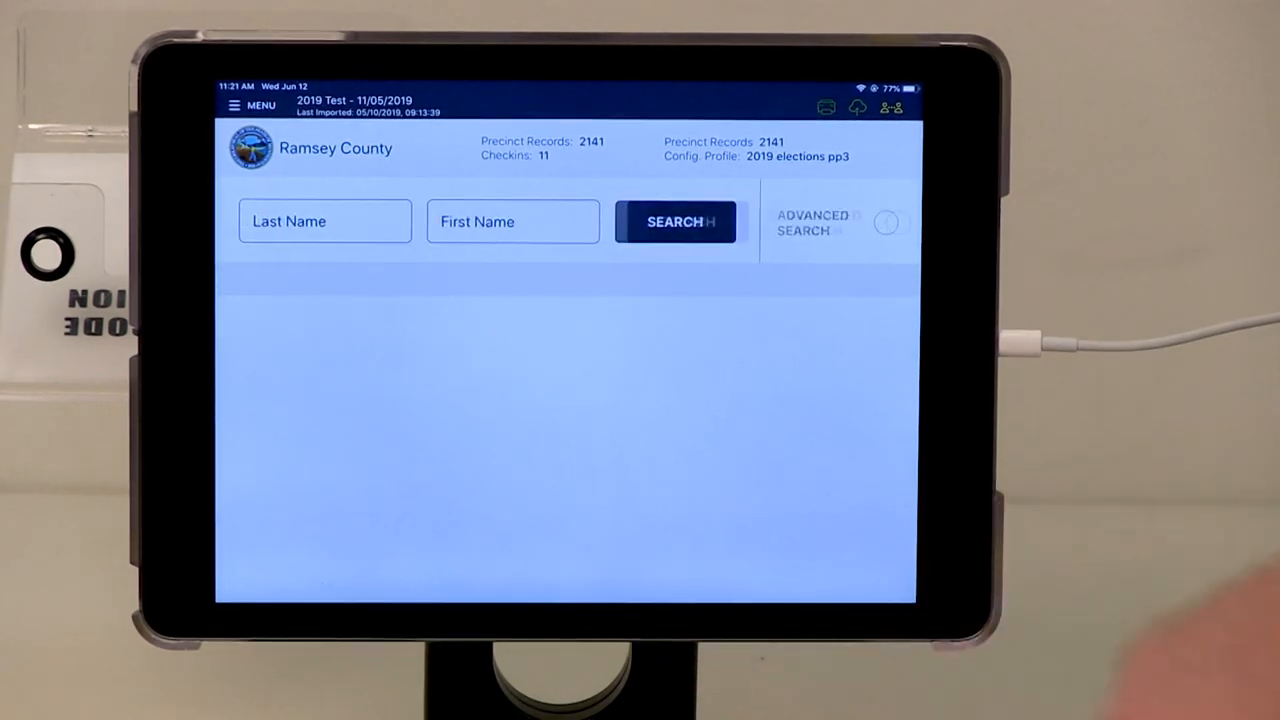
click(323, 221)
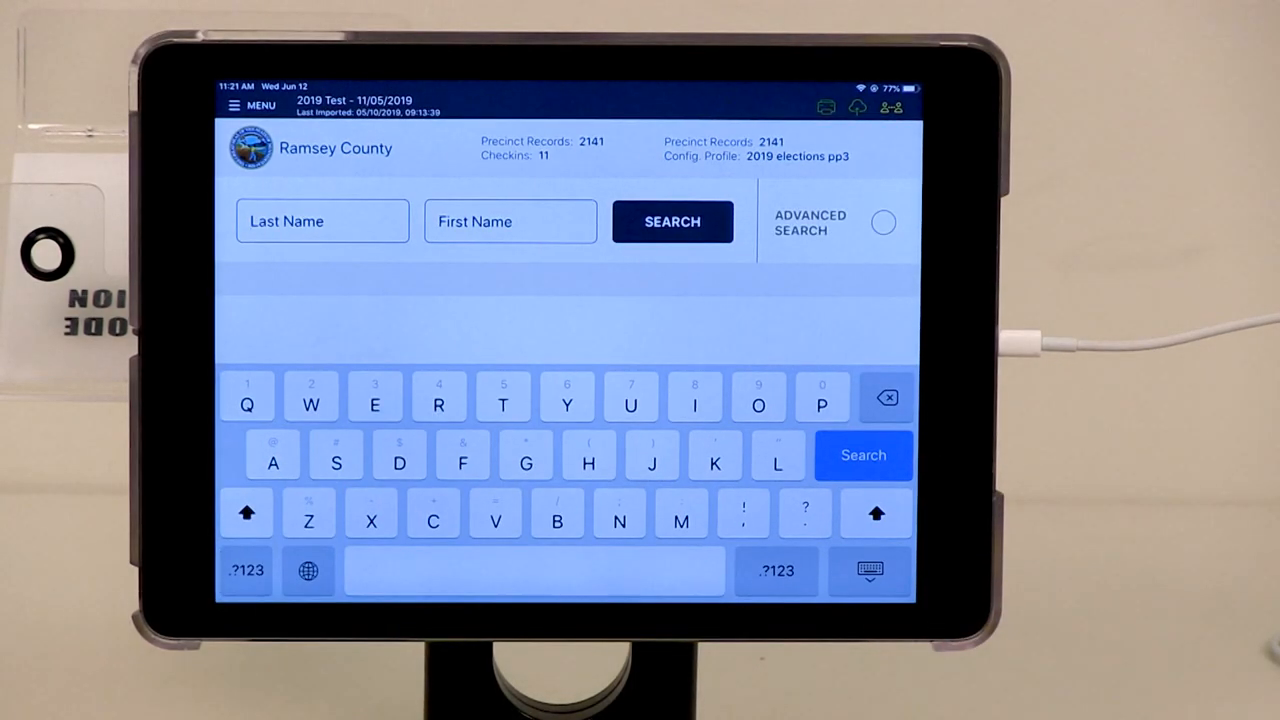